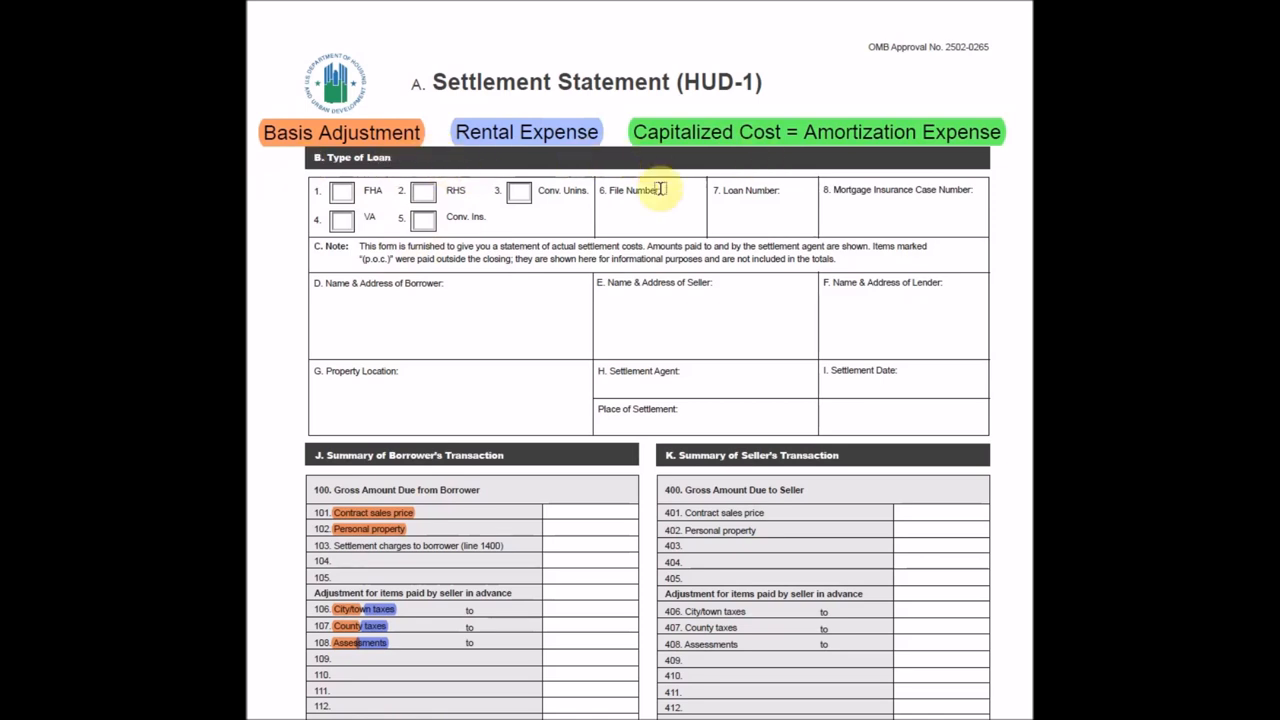
# - Scroll down from the HUD-1 header to section J, Summary of Borrower's Transaction
pyautogui.scroll(-3)
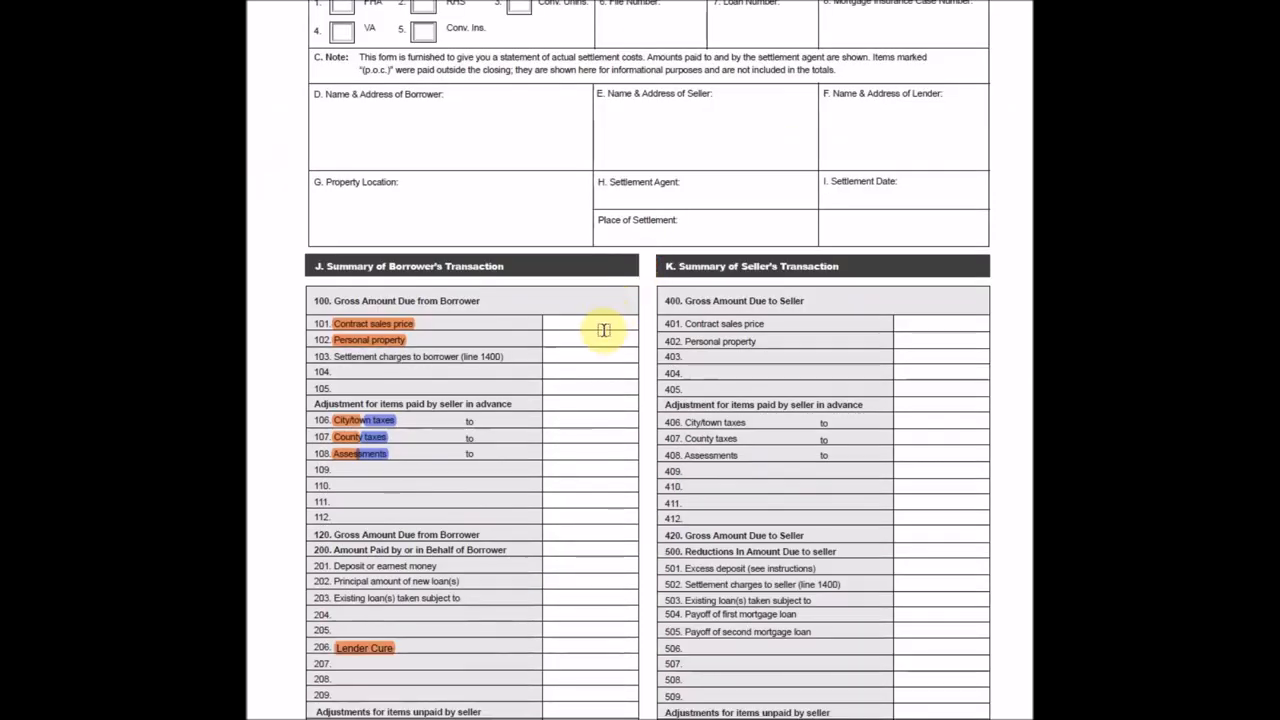
pyautogui.scroll(-3)
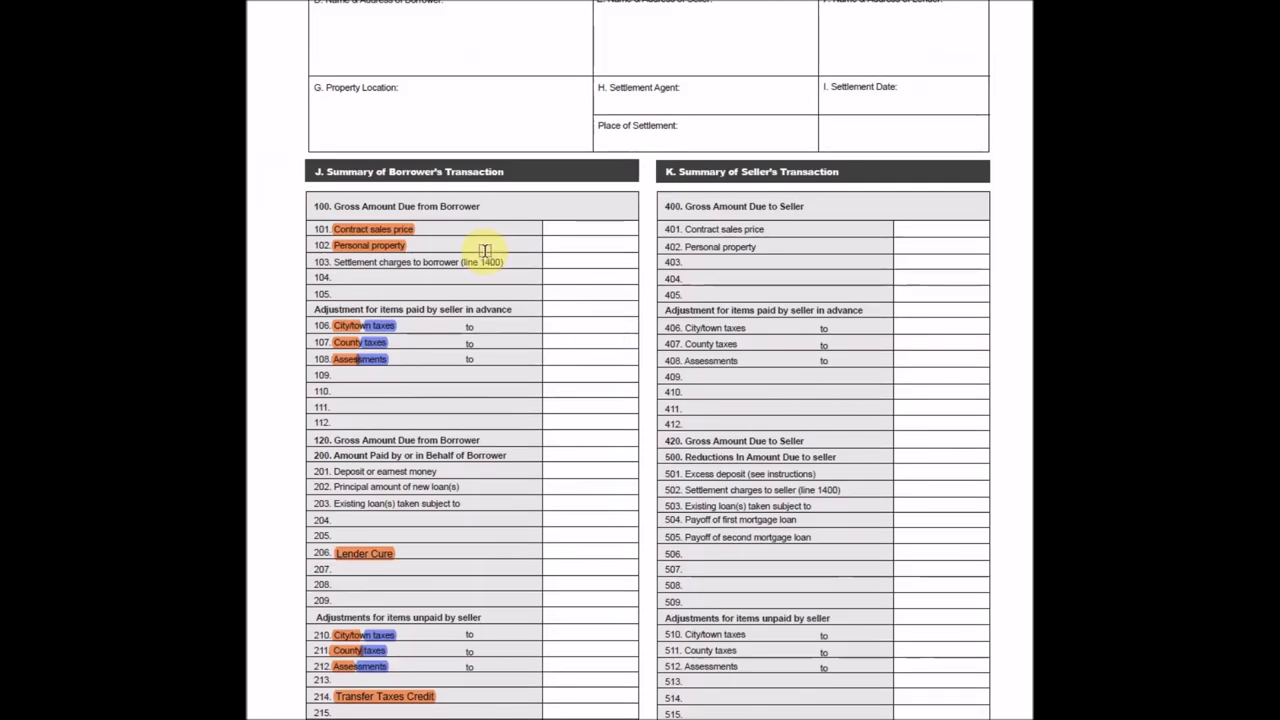
pyautogui.moveTo(400, 262)
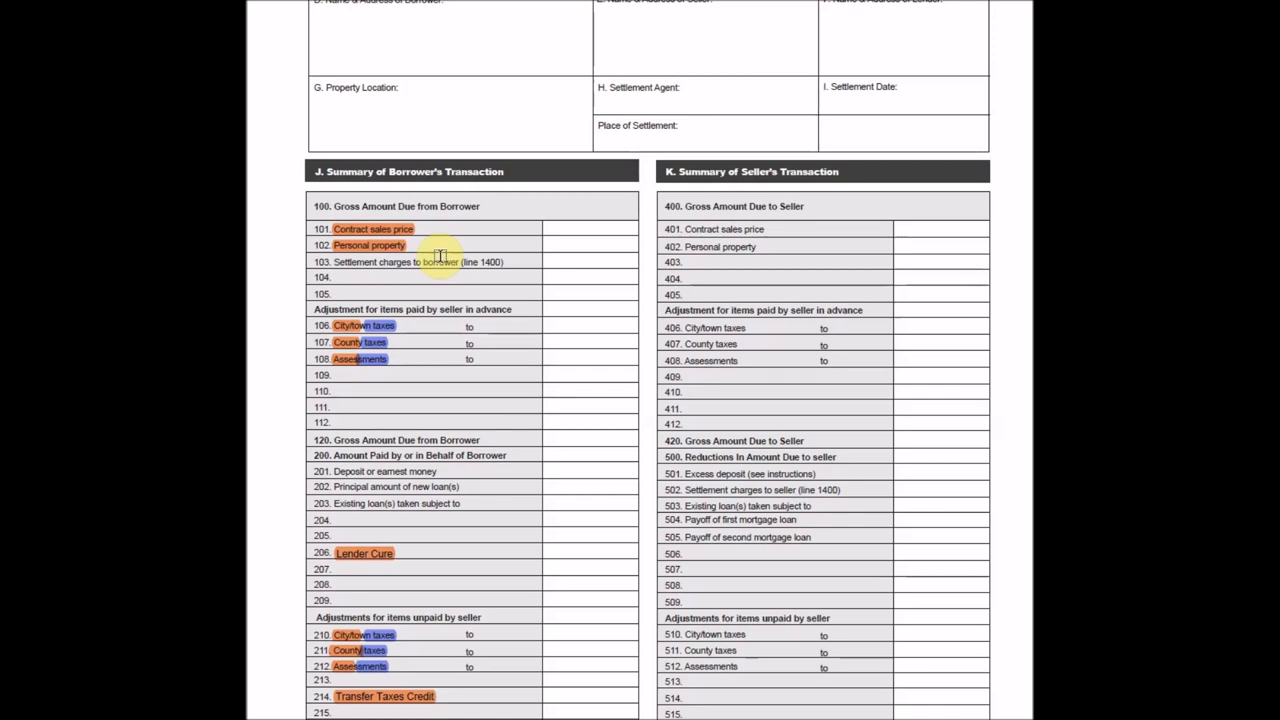
pyautogui.moveTo(432, 250)
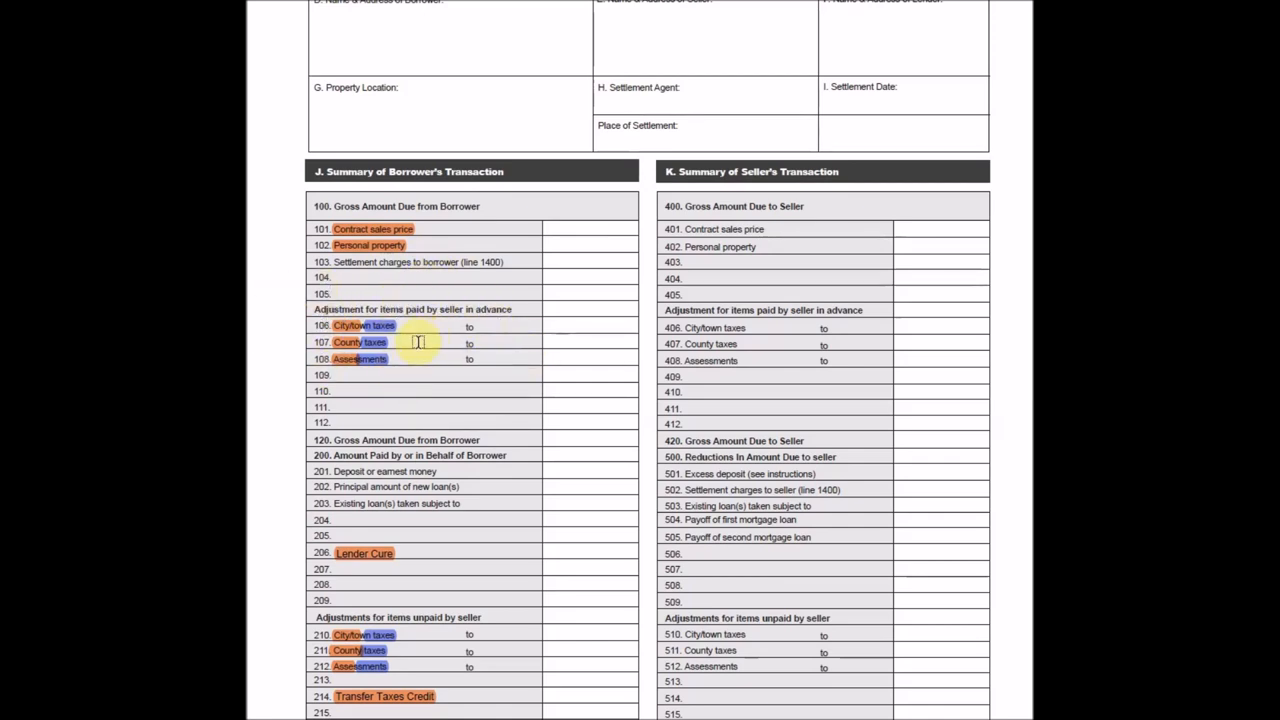
pyautogui.scroll(-3)
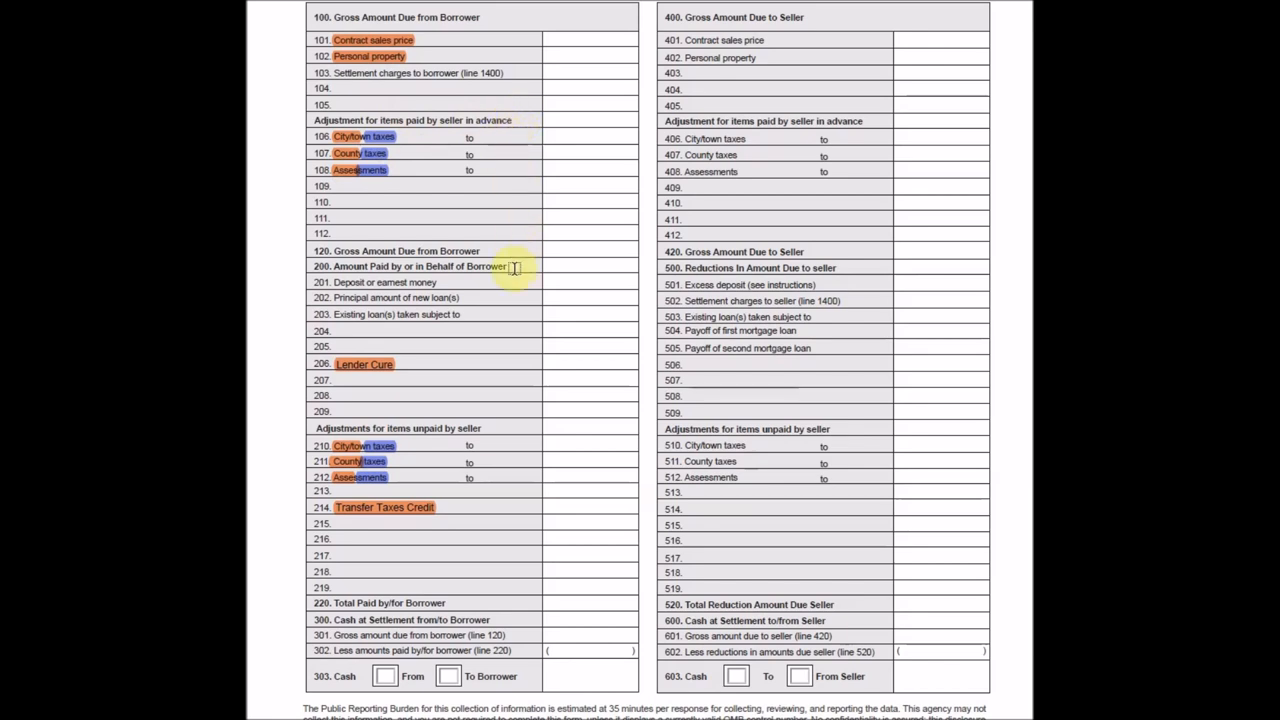
pyautogui.moveTo(424, 456)
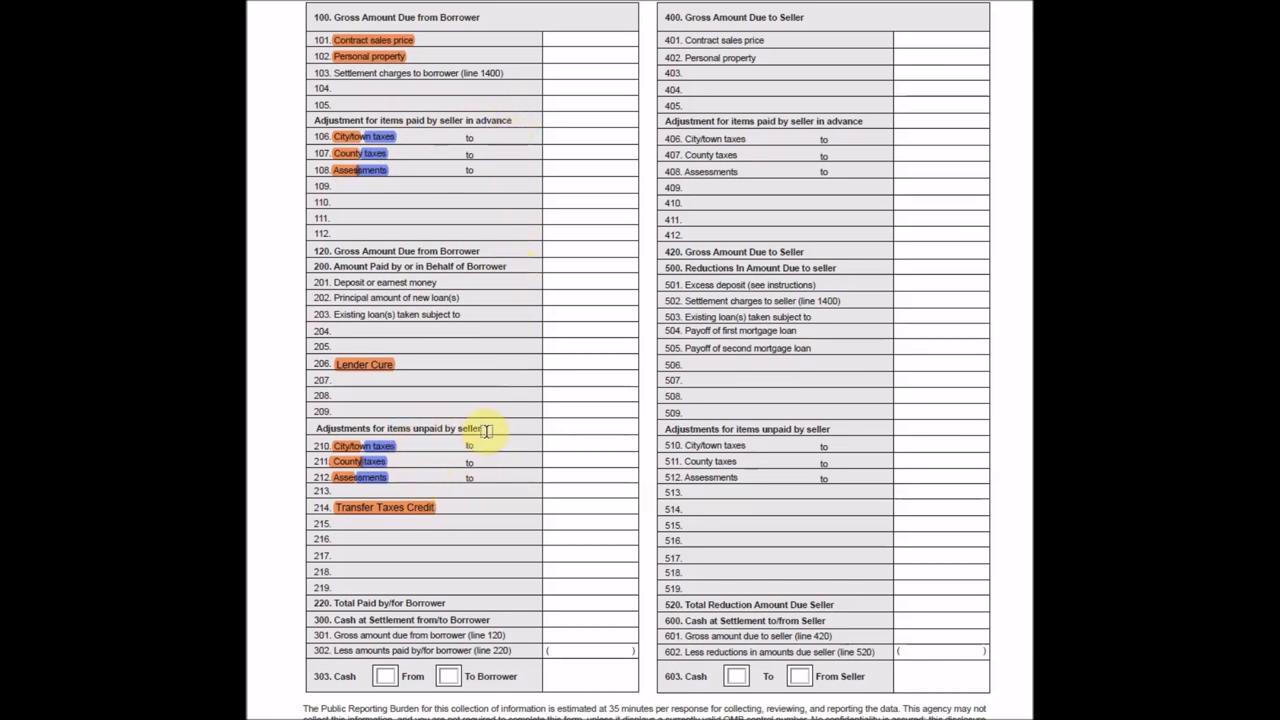
pyautogui.moveTo(390, 428)
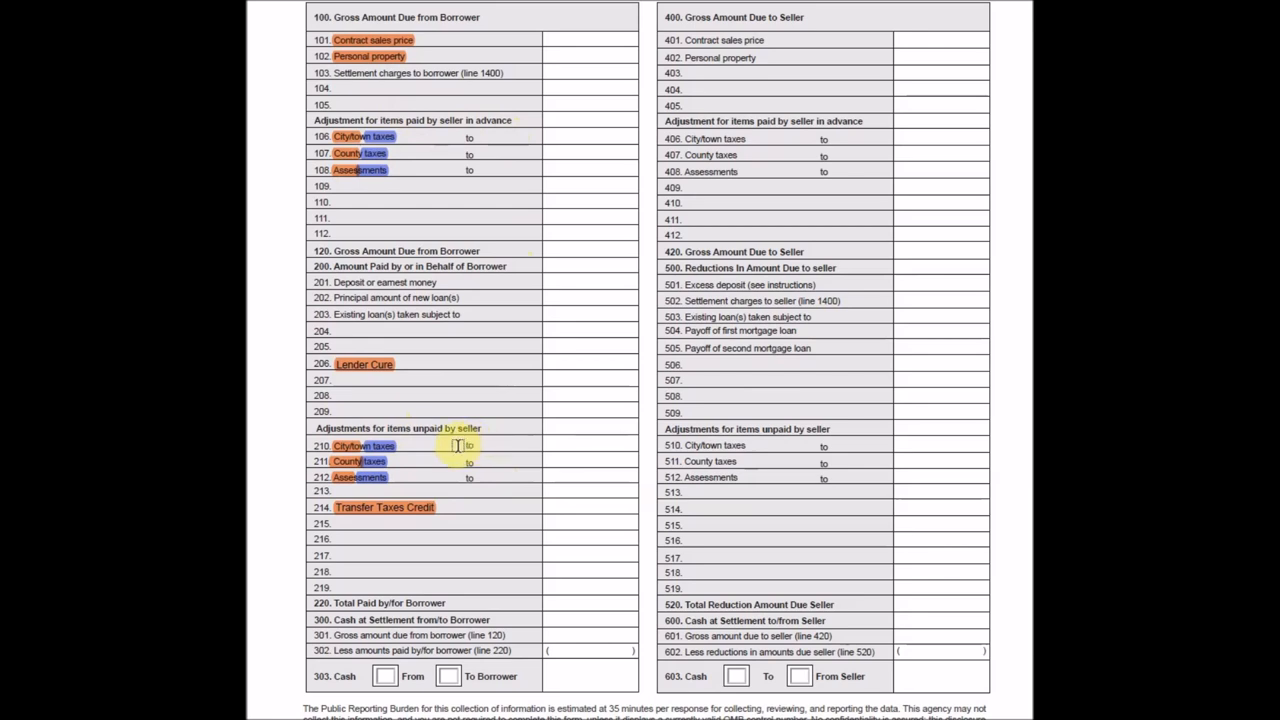
pyautogui.moveTo(452, 460)
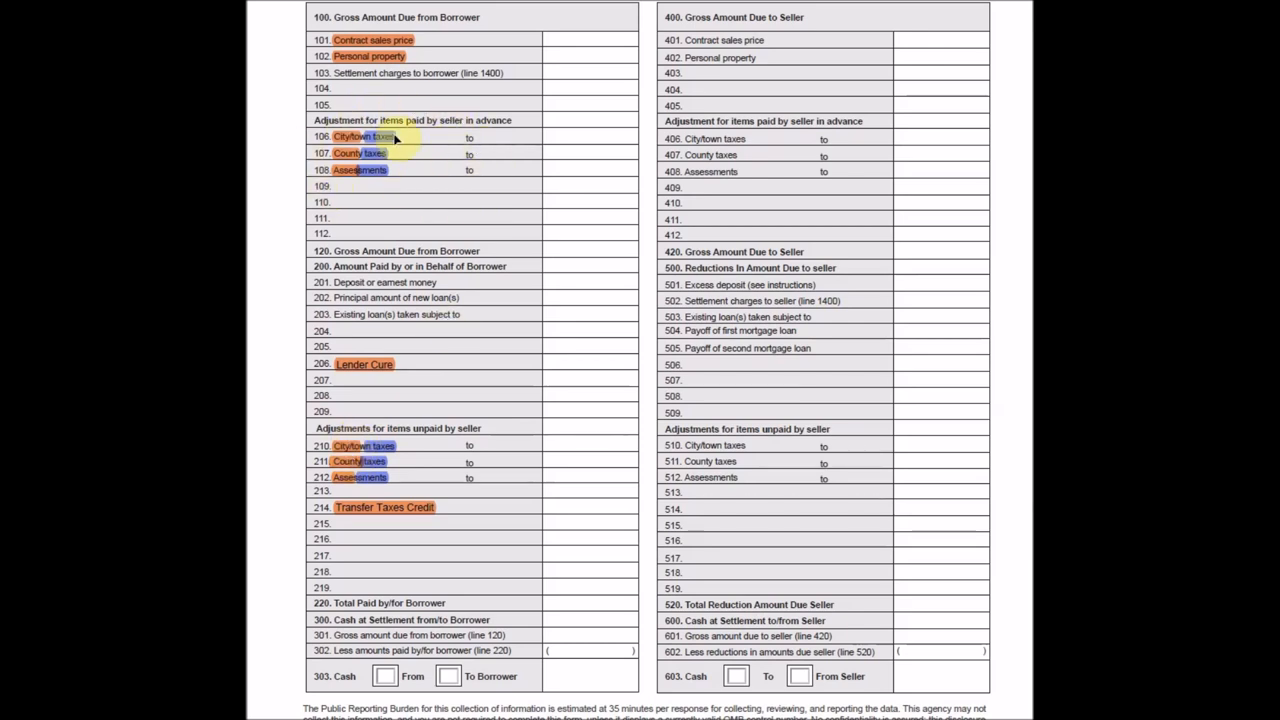
pyautogui.moveTo(424, 430)
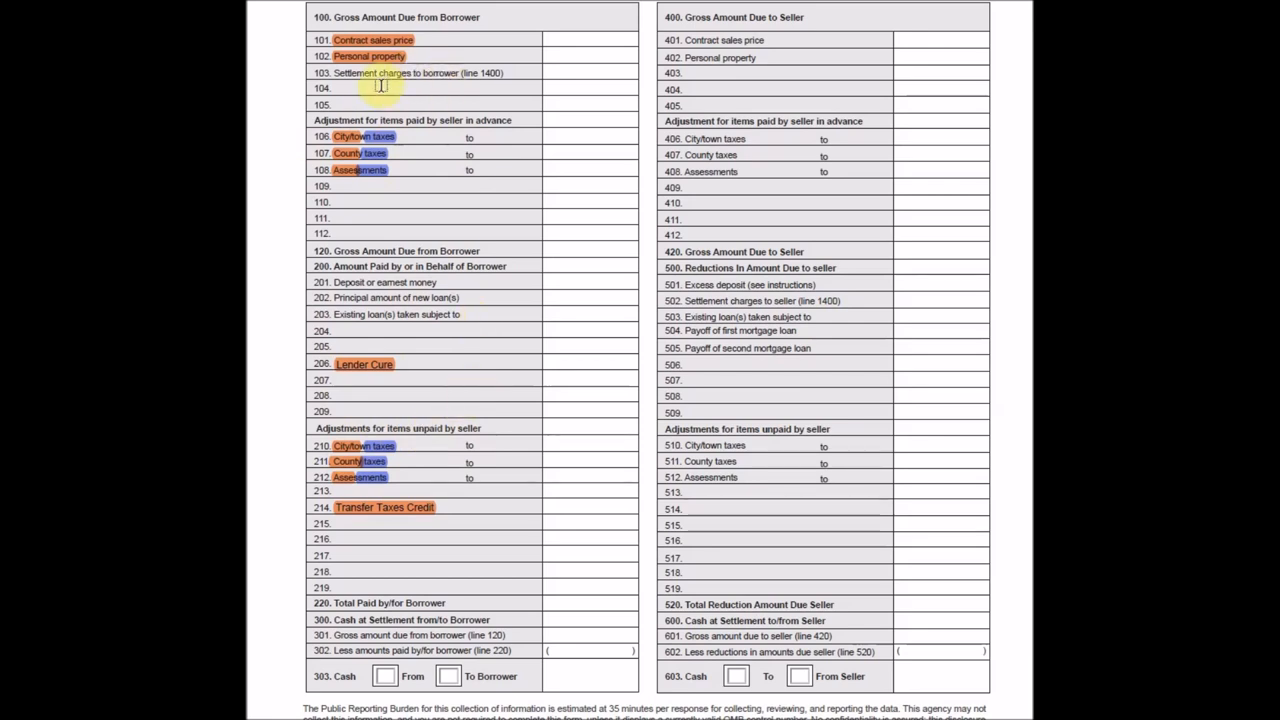
pyautogui.moveTo(494, 120)
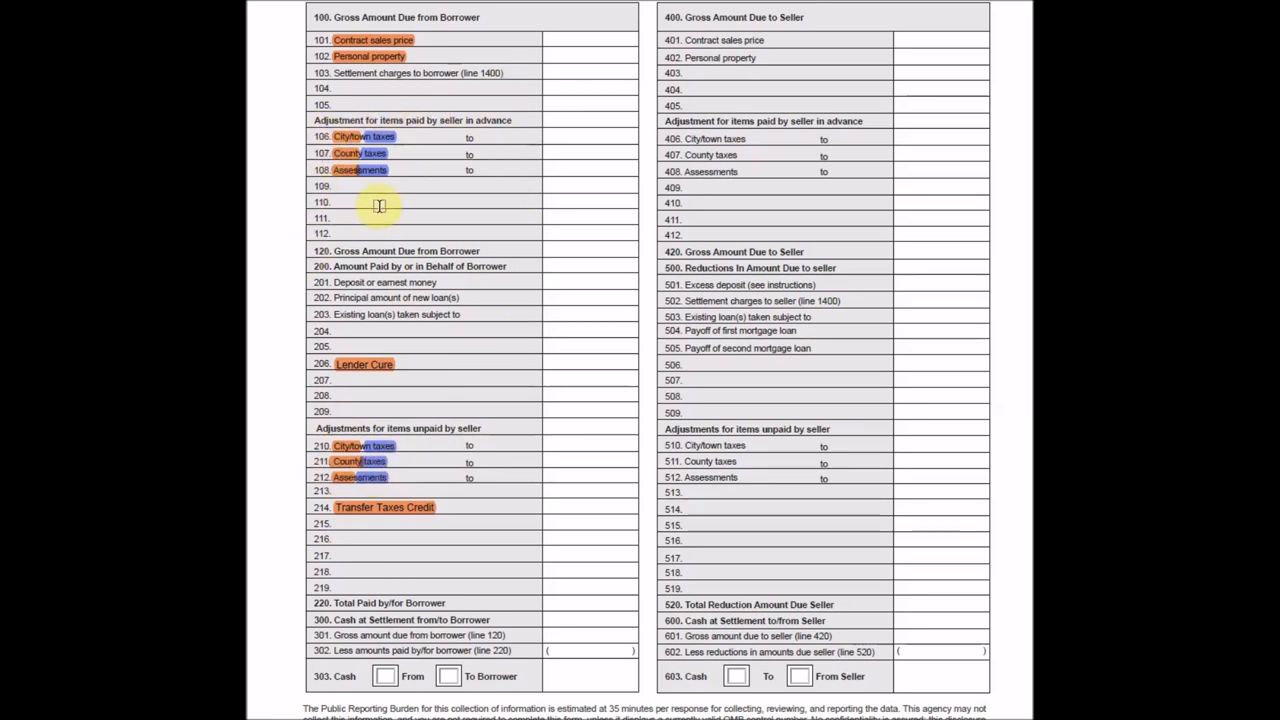
pyautogui.moveTo(450, 218)
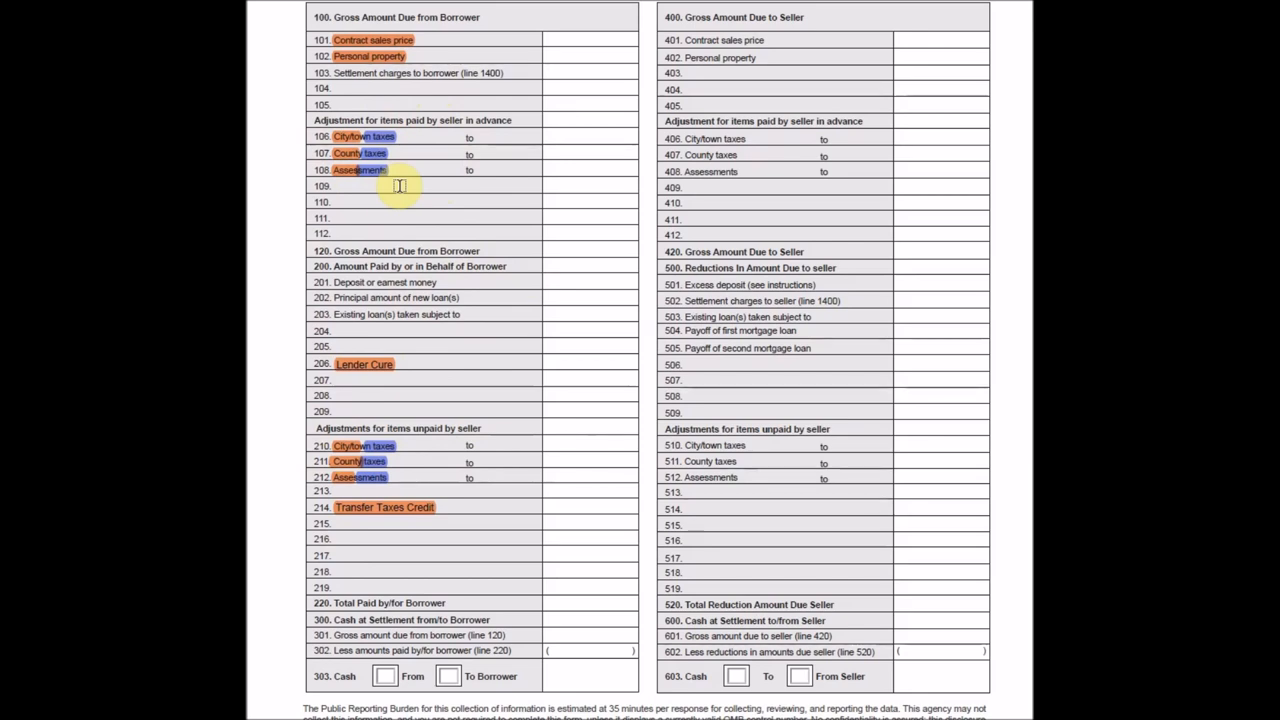
pyautogui.moveTo(376, 188)
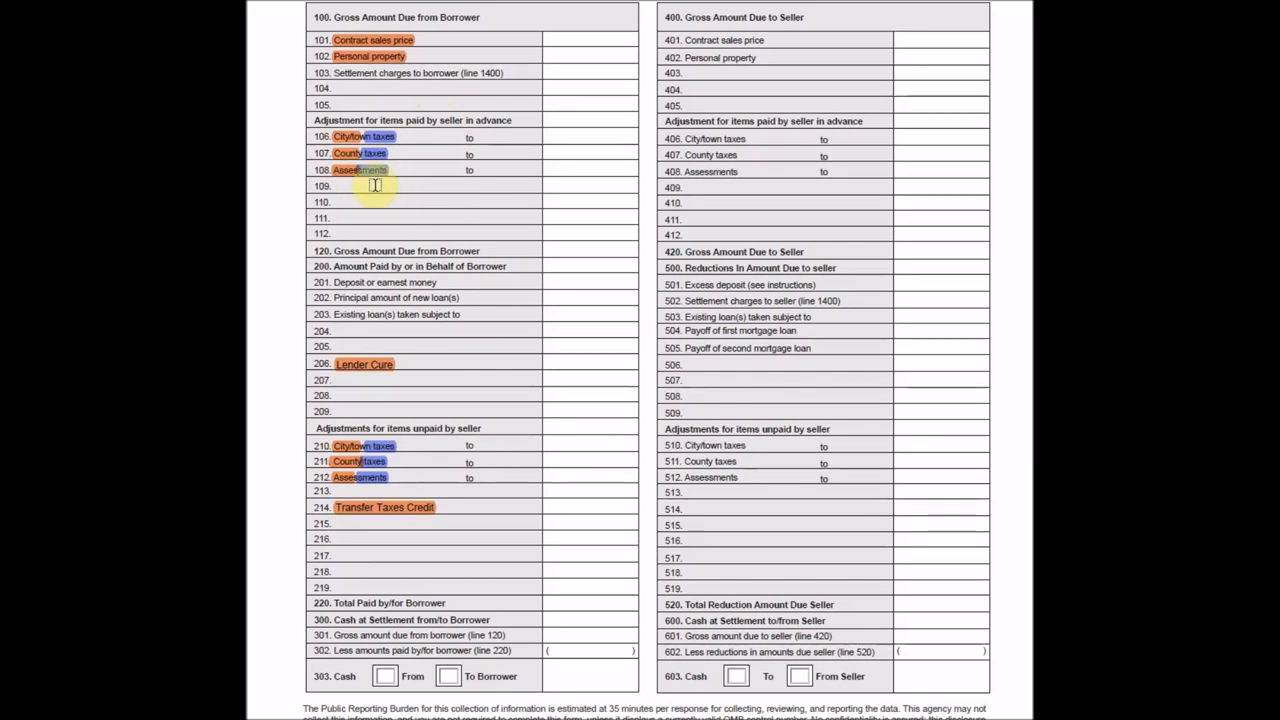
# - Scroll to the bottom of page 1, past the Transfer Taxes Credit line to line 303
pyautogui.scroll(-3)
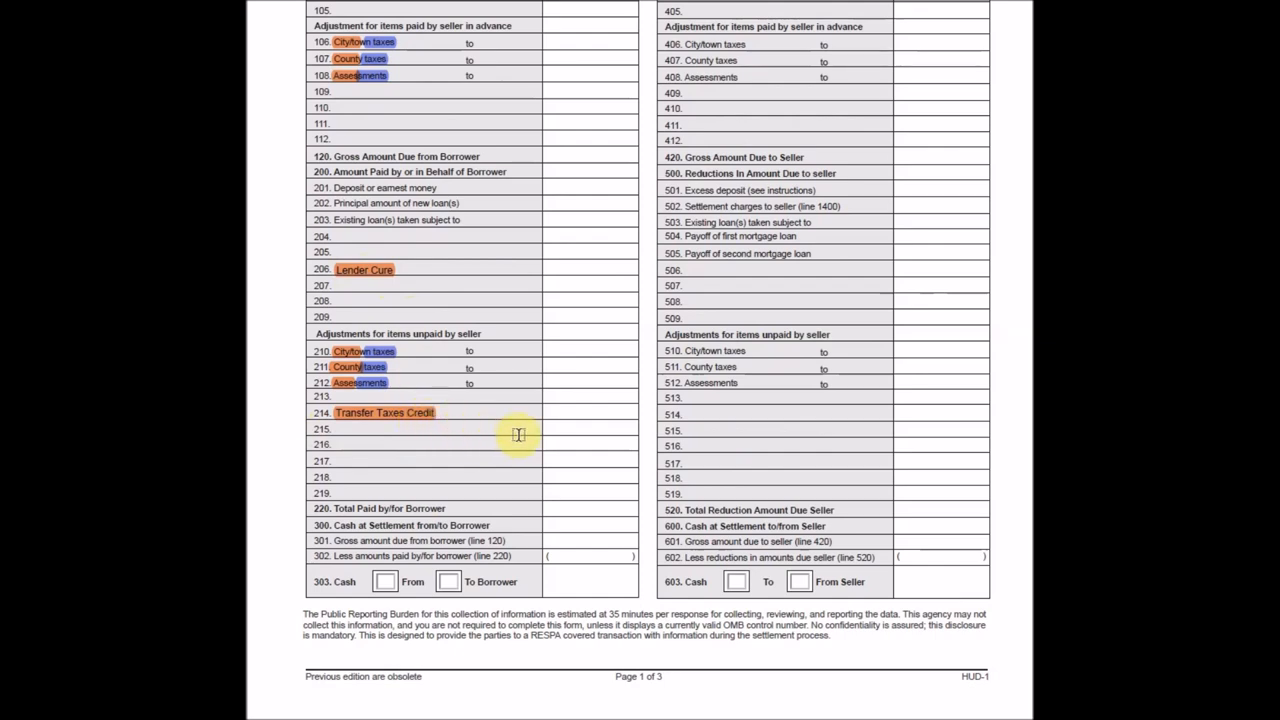
pyautogui.scroll(-3)
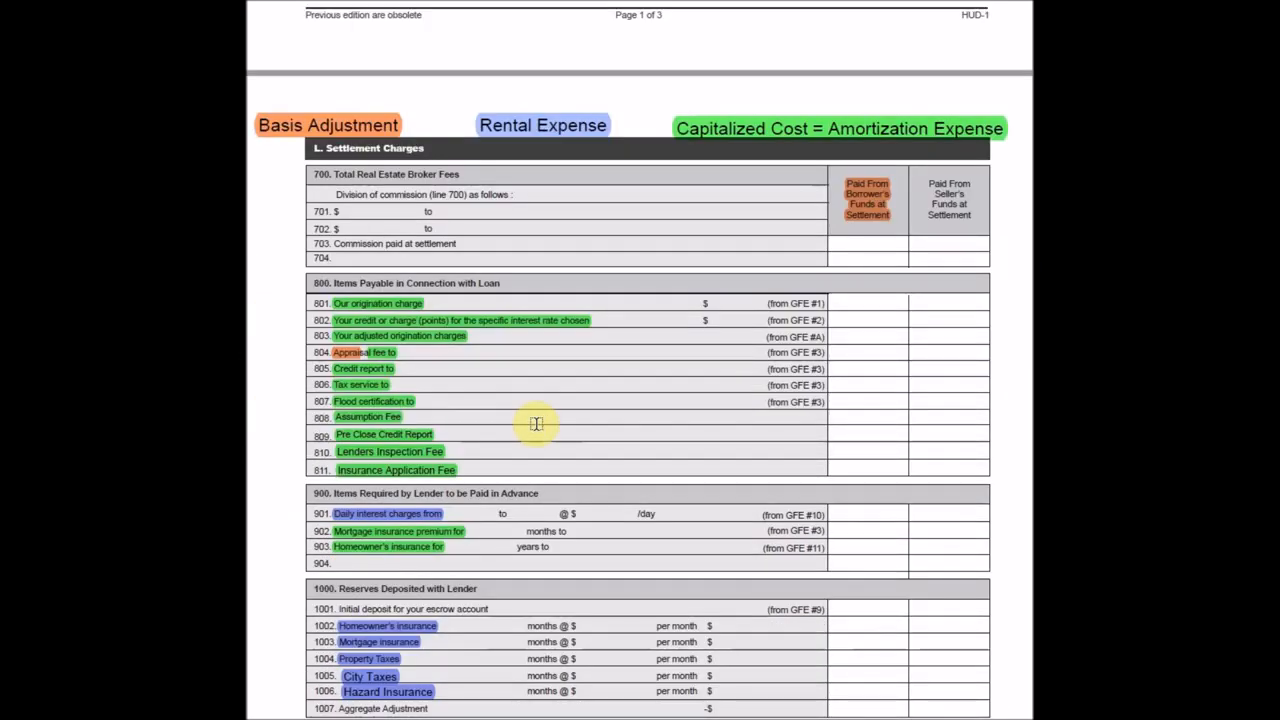
pyautogui.scroll(-3)
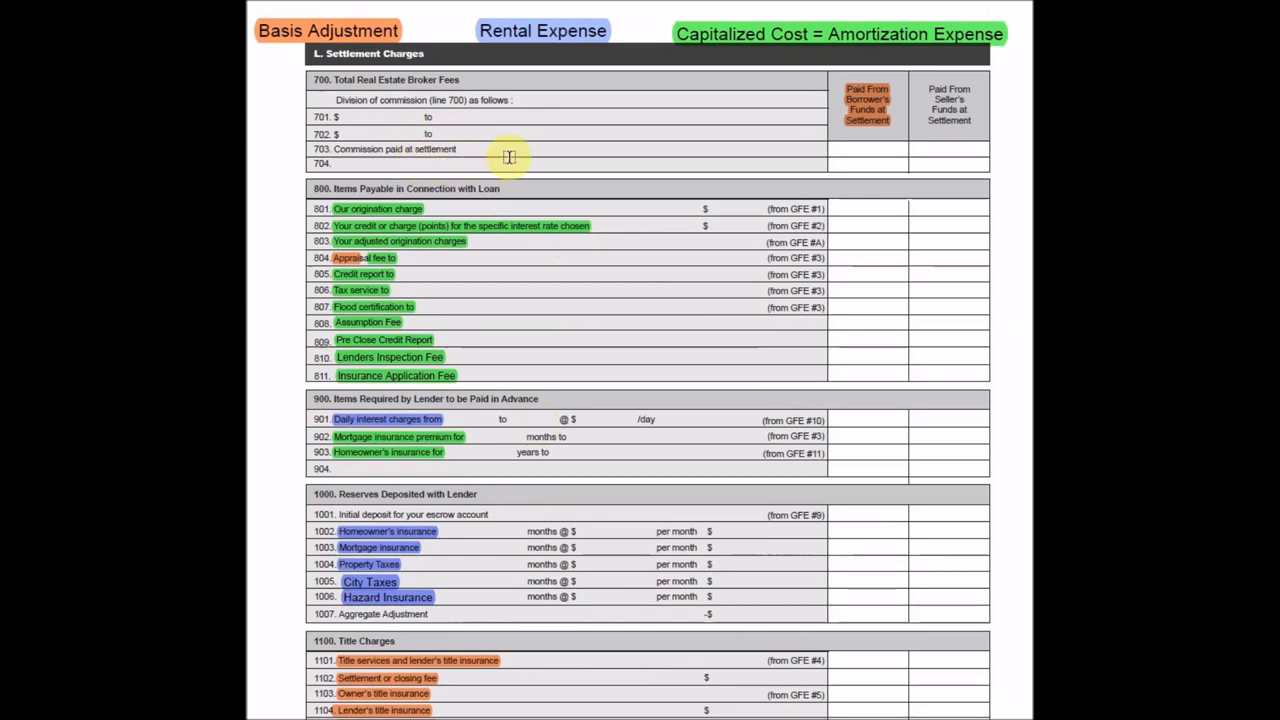
pyautogui.moveTo(460, 100)
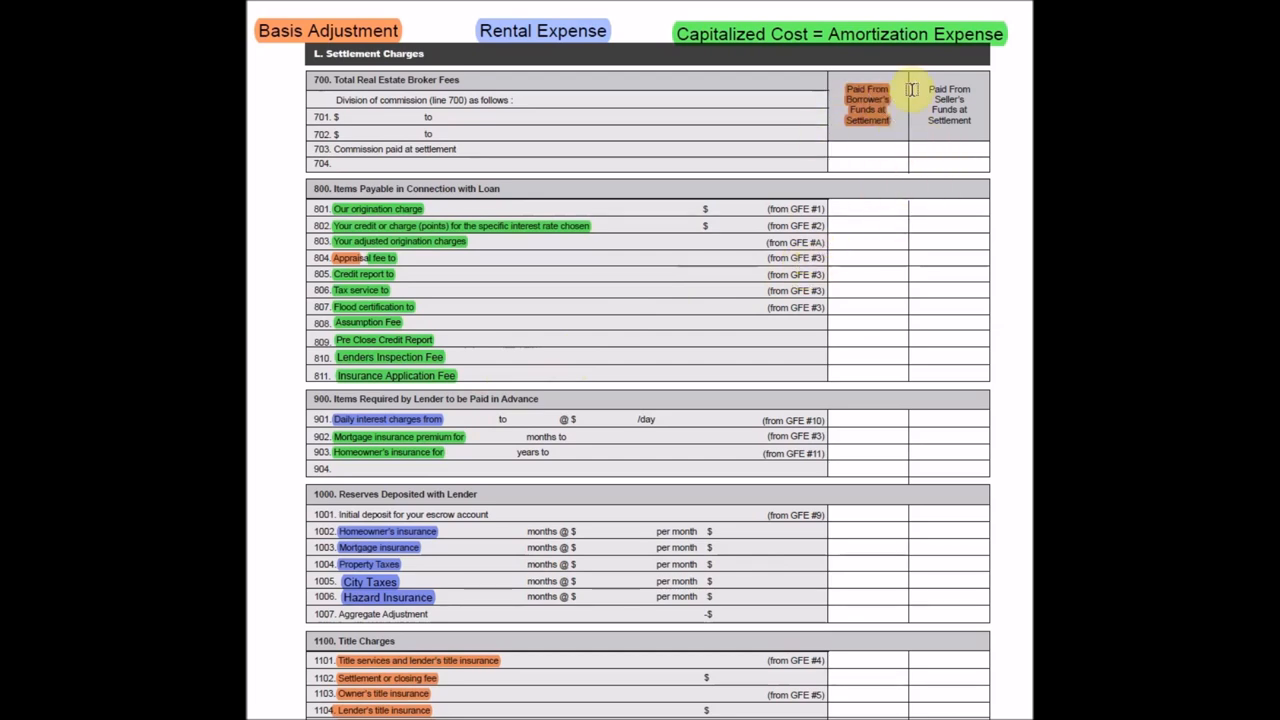
pyautogui.moveTo(820, 240)
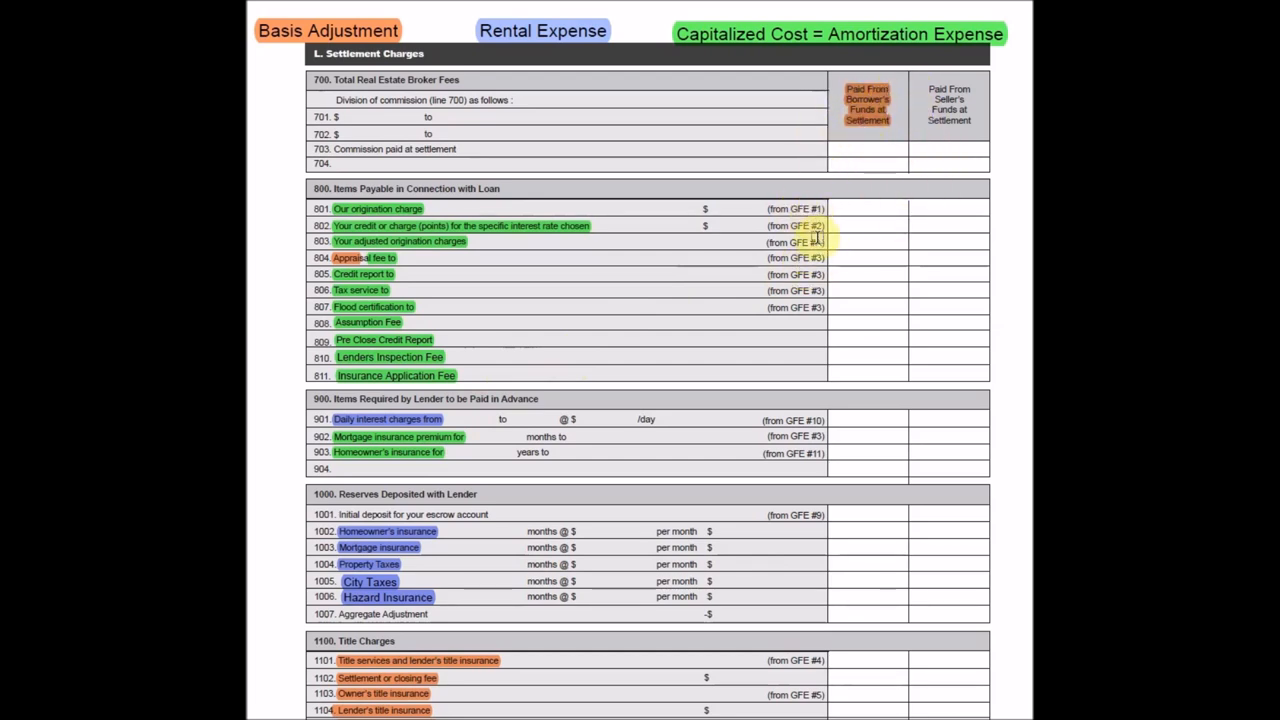
pyautogui.scroll(-3)
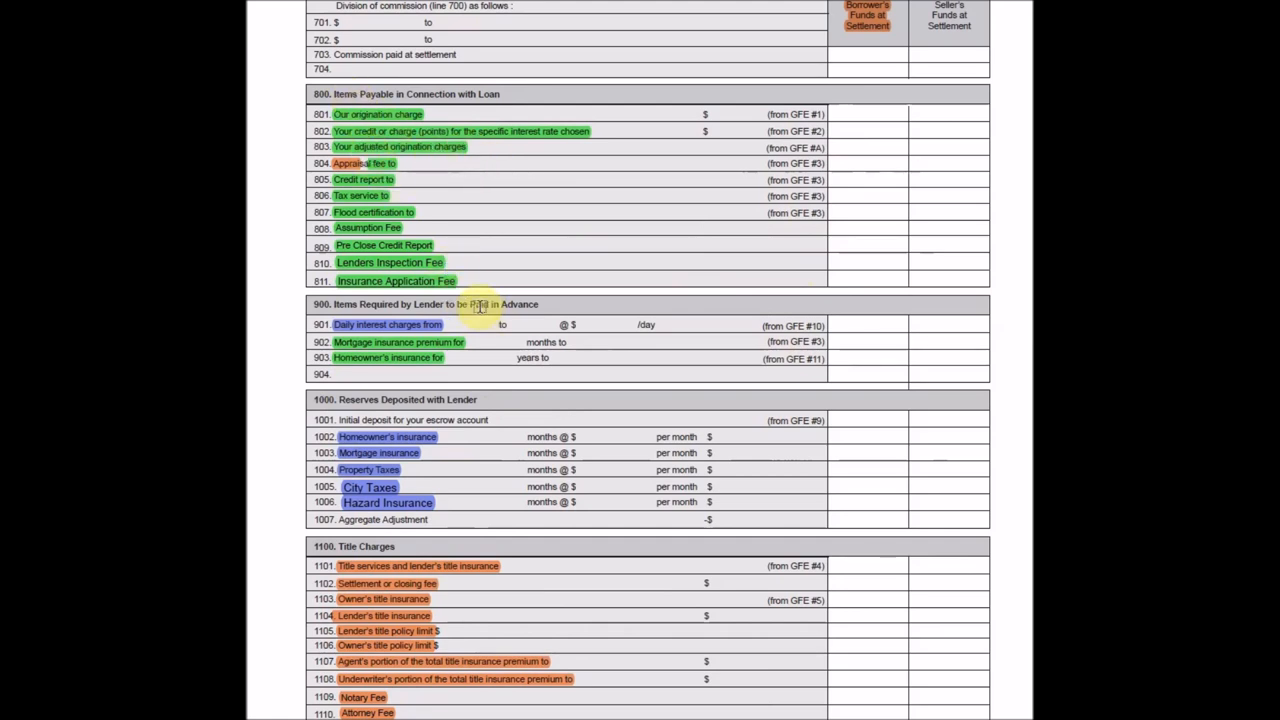
pyautogui.moveTo(520, 274)
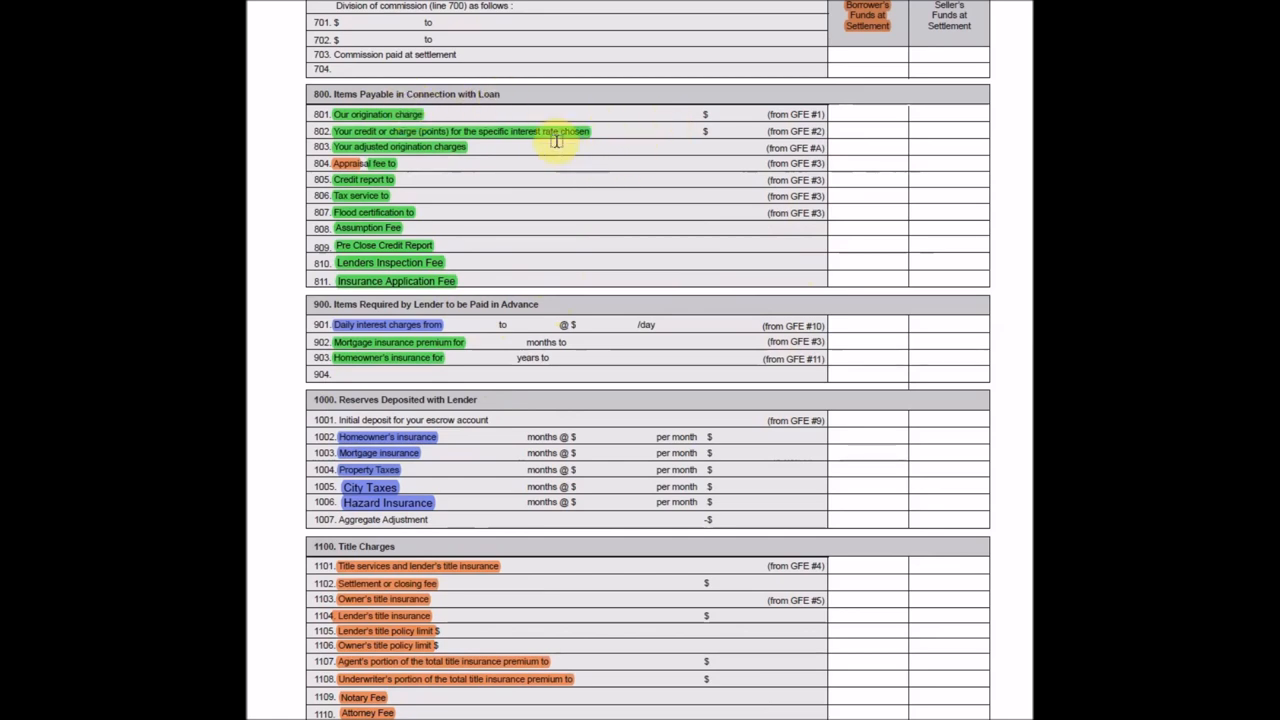
pyautogui.moveTo(536, 168)
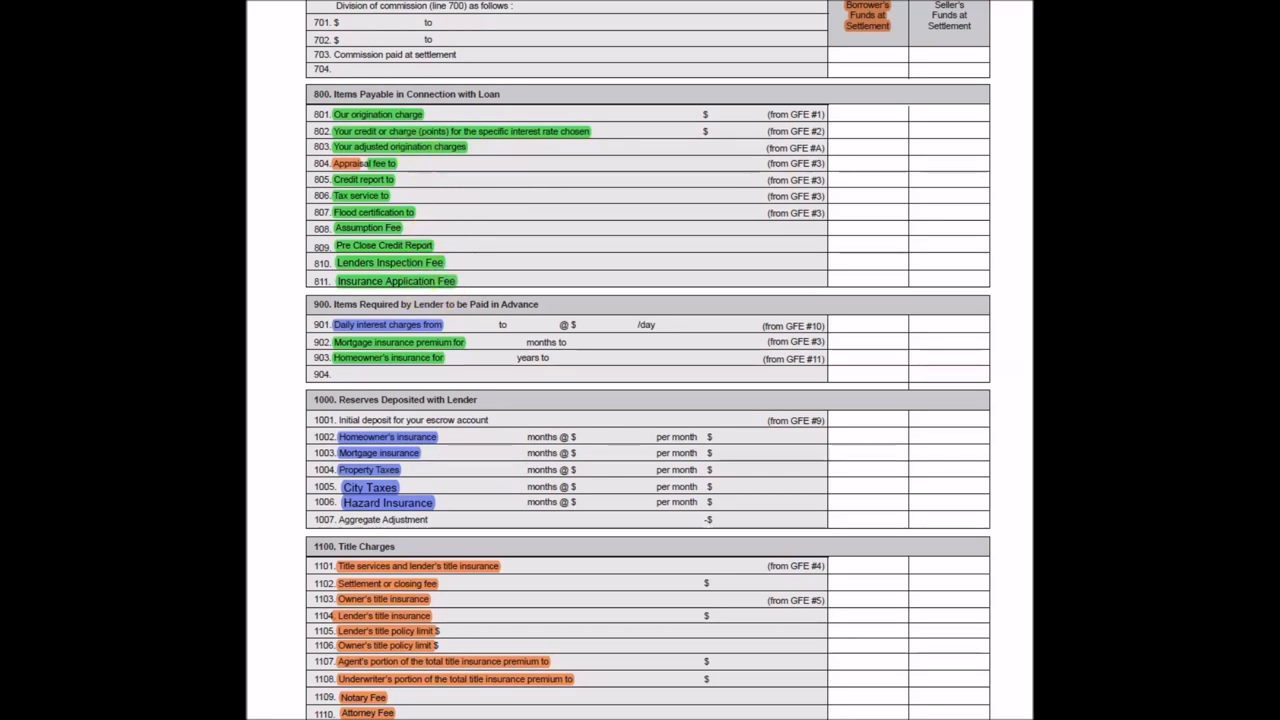
pyautogui.moveTo(442, 368)
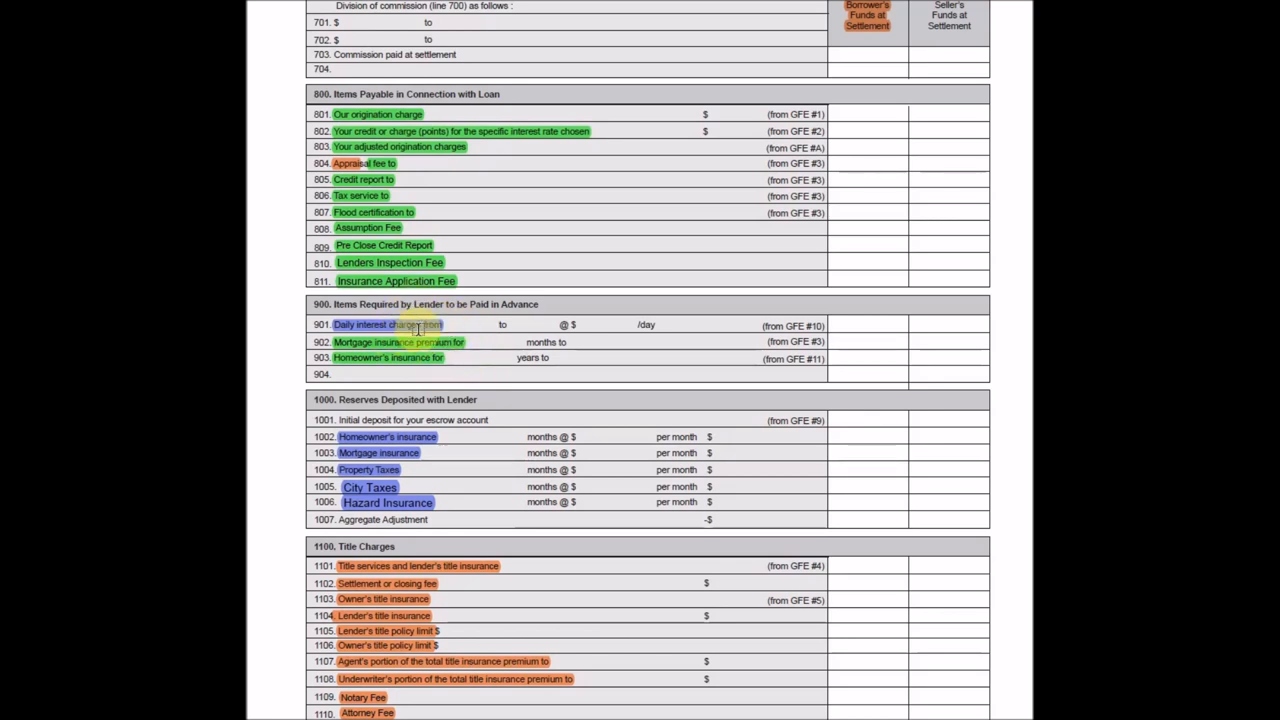
pyautogui.click(456, 324)
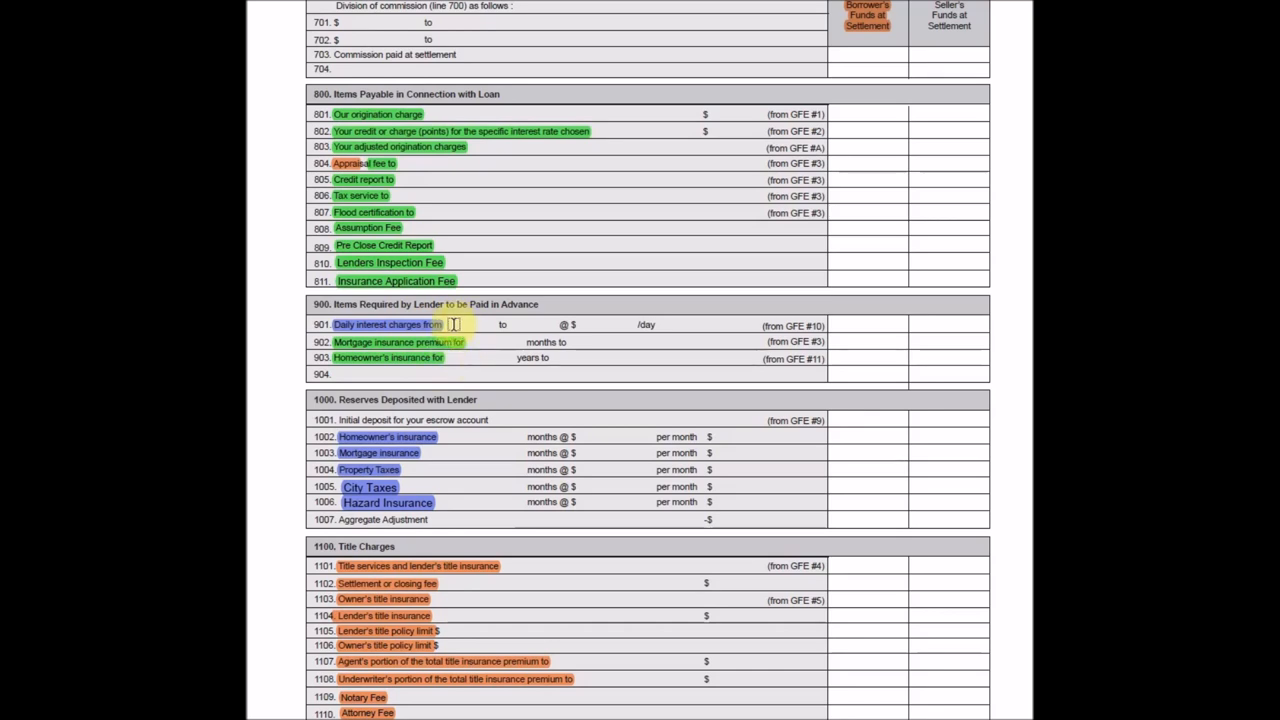
pyautogui.moveTo(456, 310)
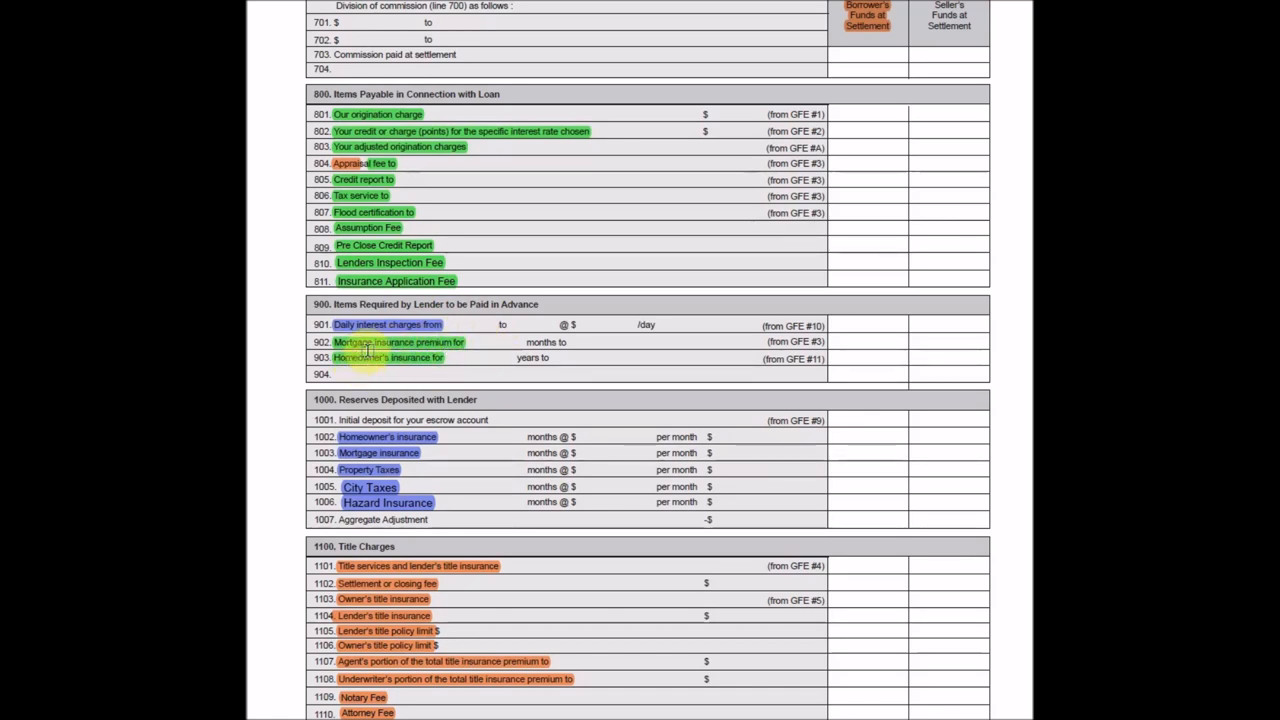
pyautogui.moveTo(408, 364)
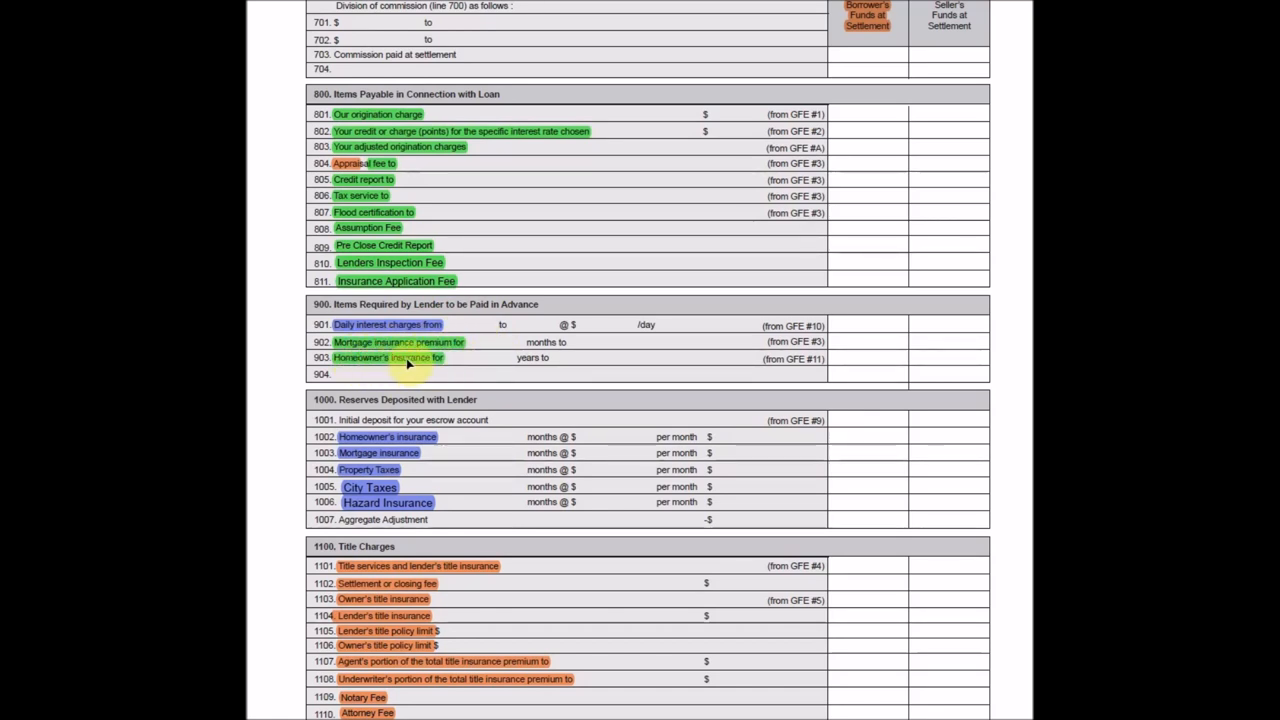
pyautogui.moveTo(444, 356)
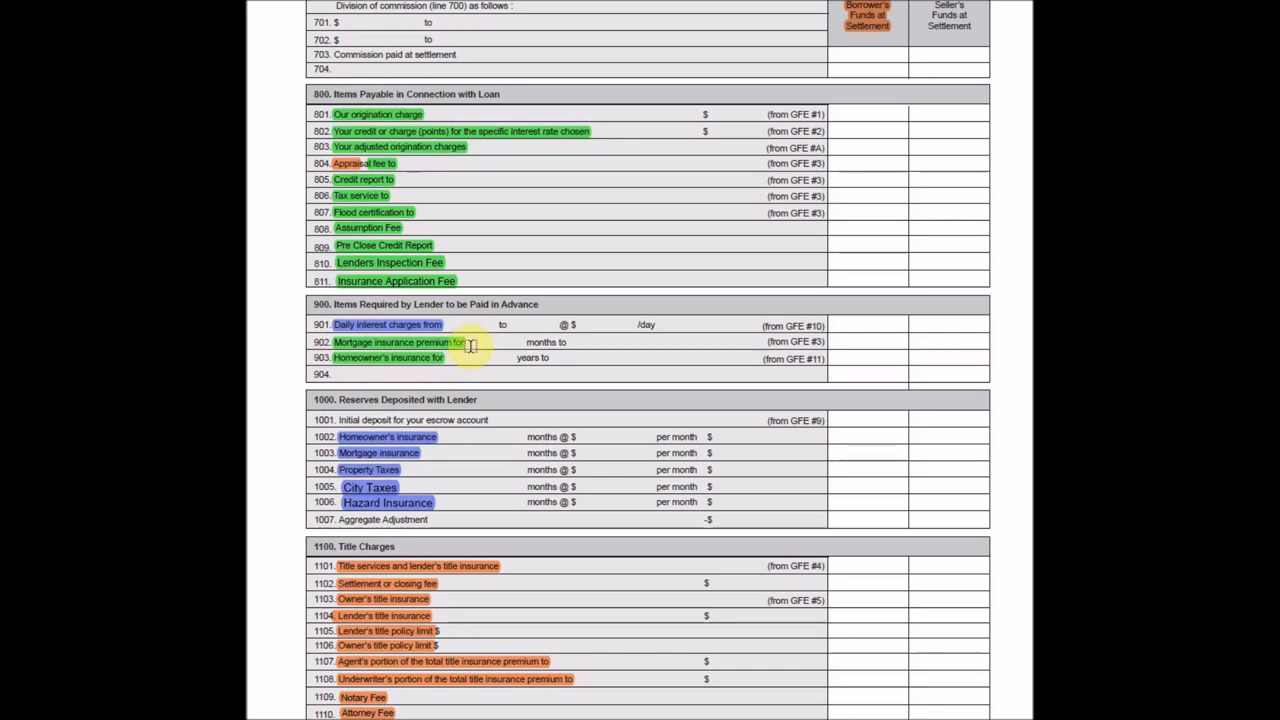
pyautogui.moveTo(476, 352)
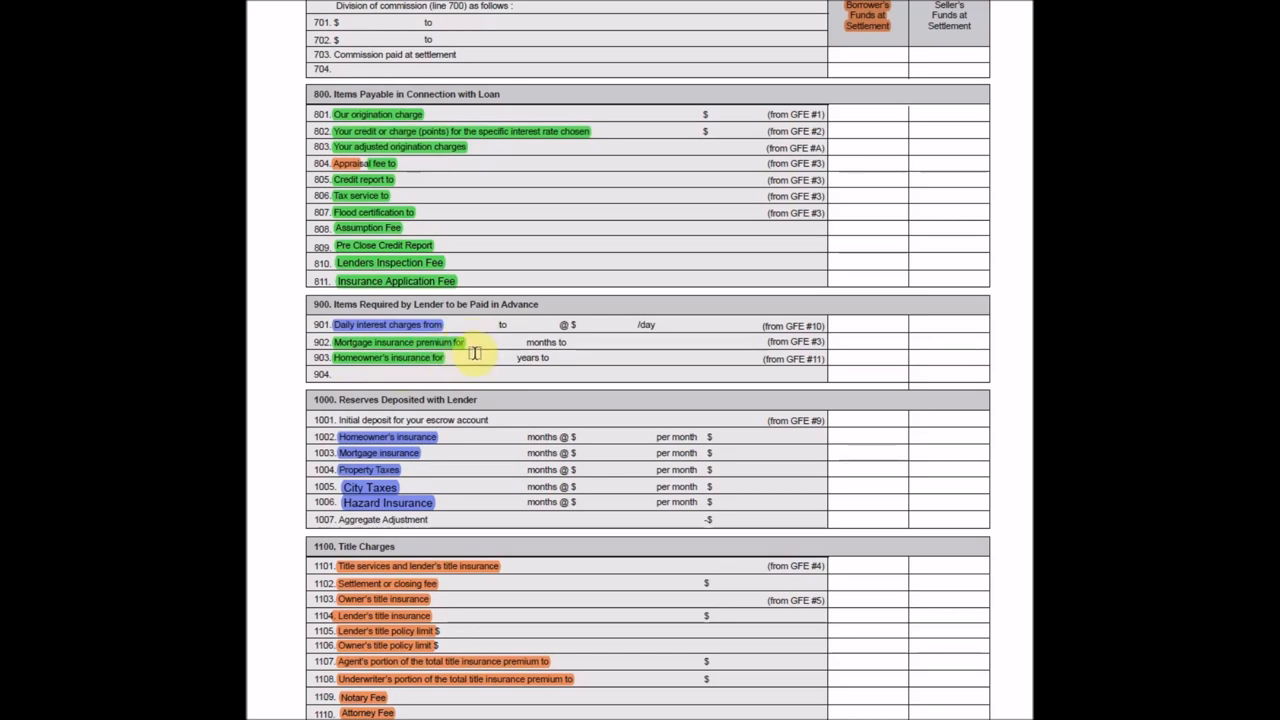
pyautogui.moveTo(468, 356)
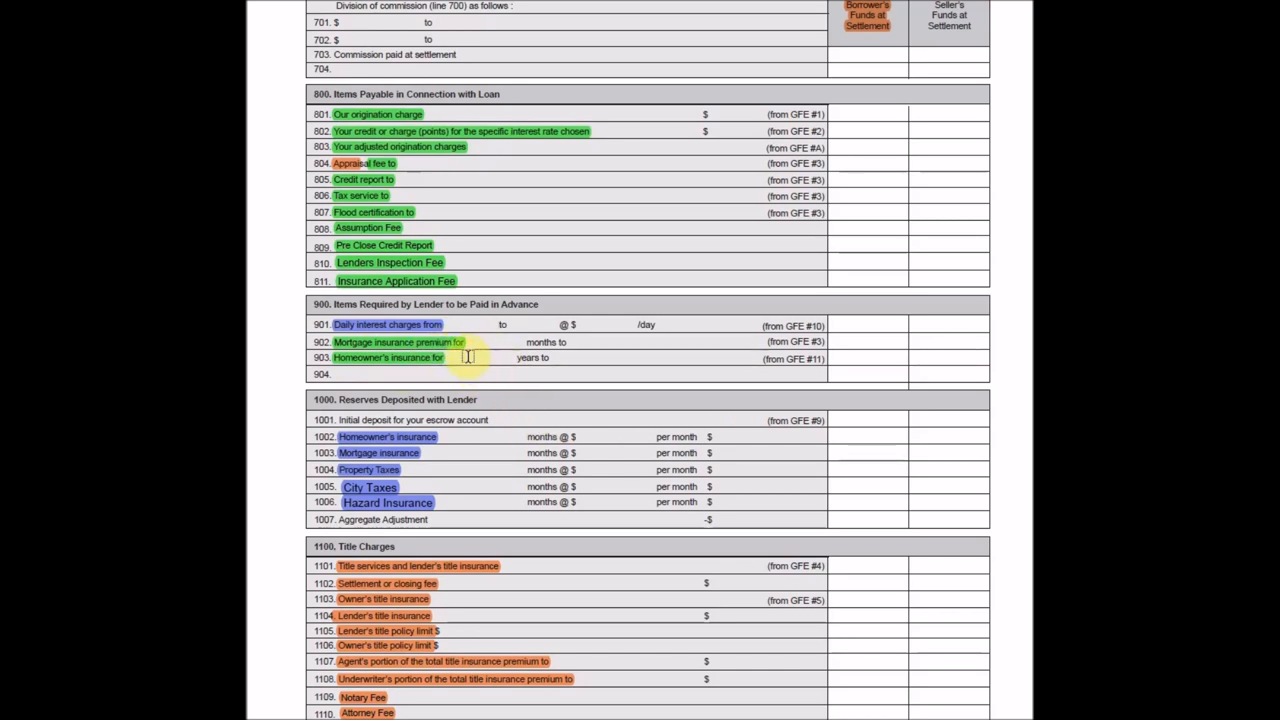
pyautogui.moveTo(488, 346)
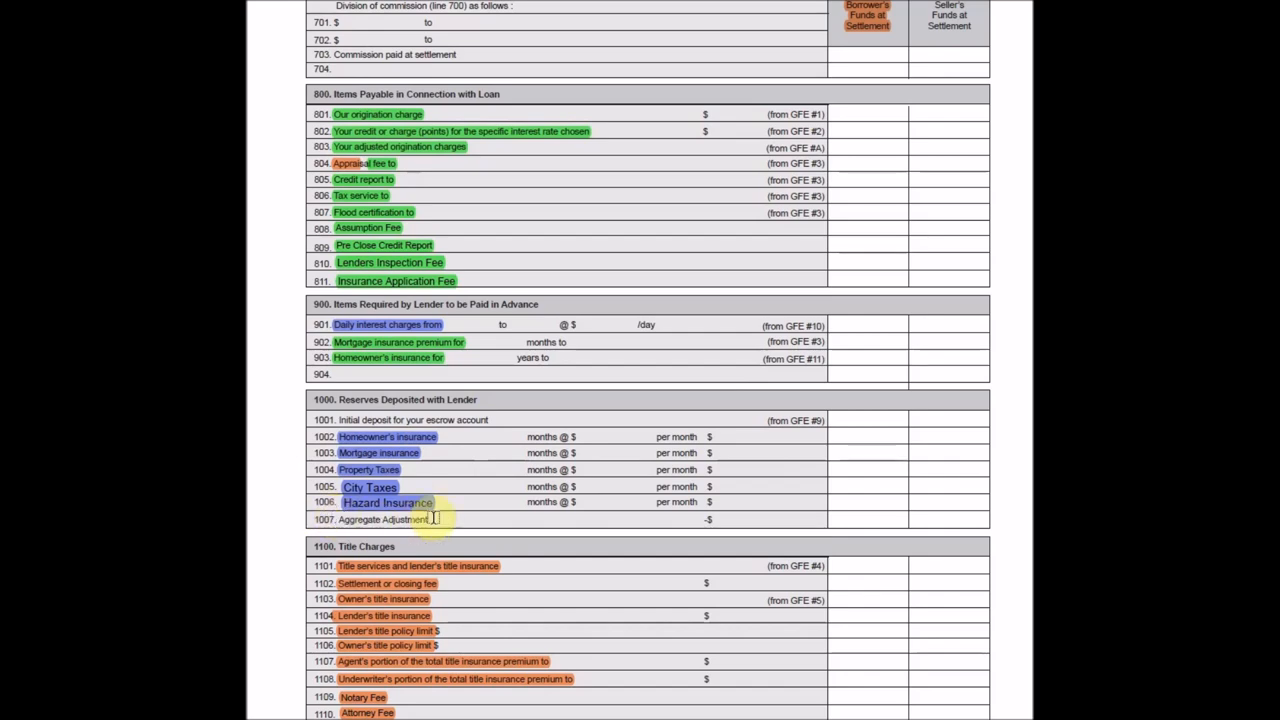
# - Scroll page 2 down to sections 1100–1400, the title, recording and total-charges lines
pyautogui.scroll(-3)
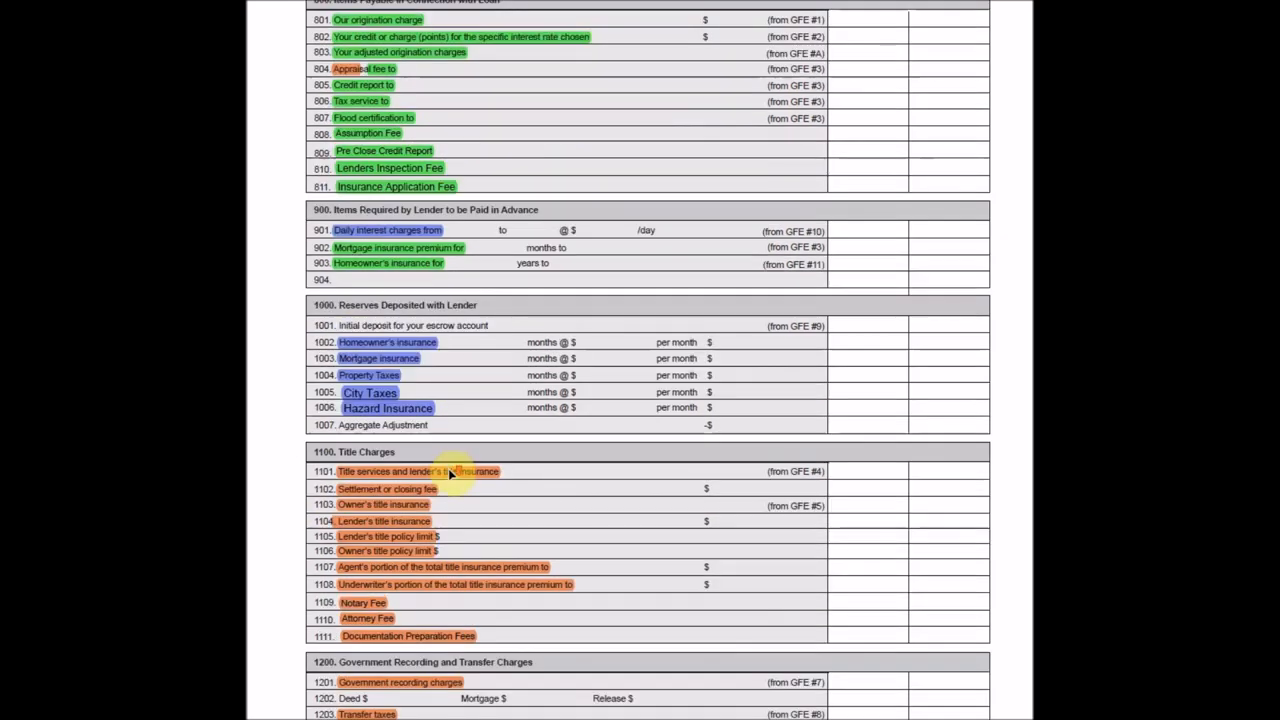
pyautogui.scroll(-3)
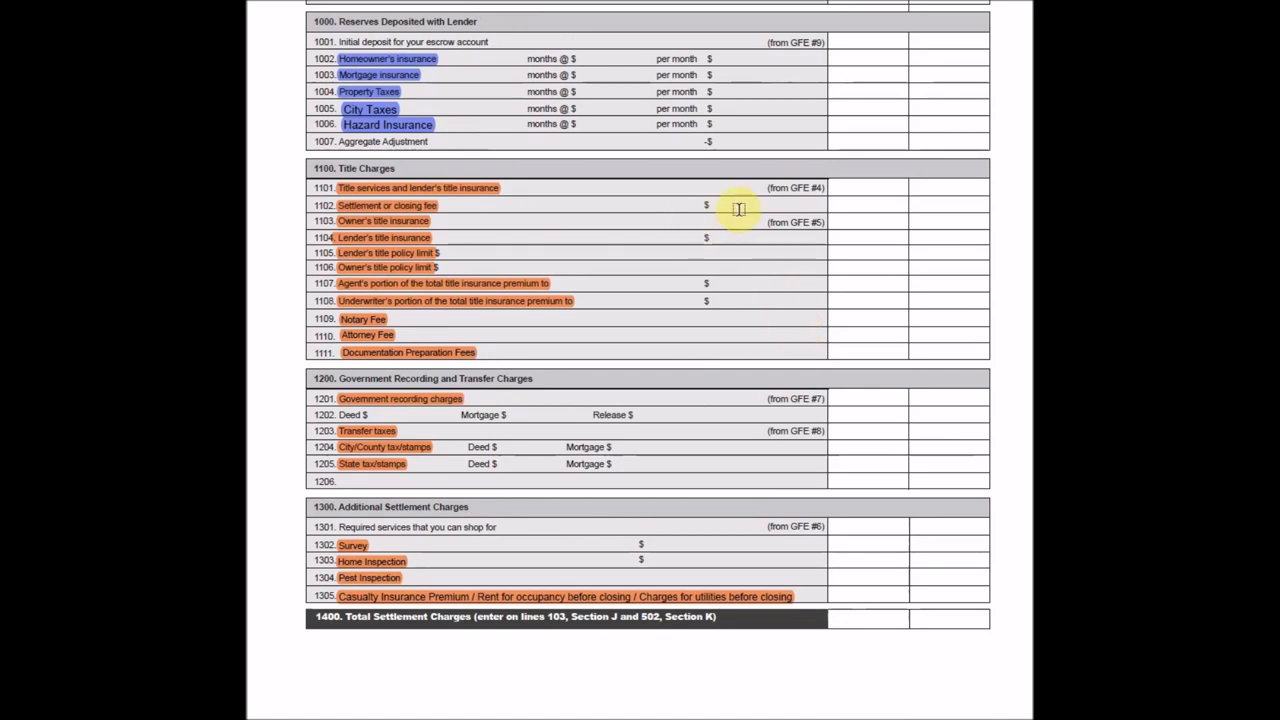
pyautogui.moveTo(658, 214)
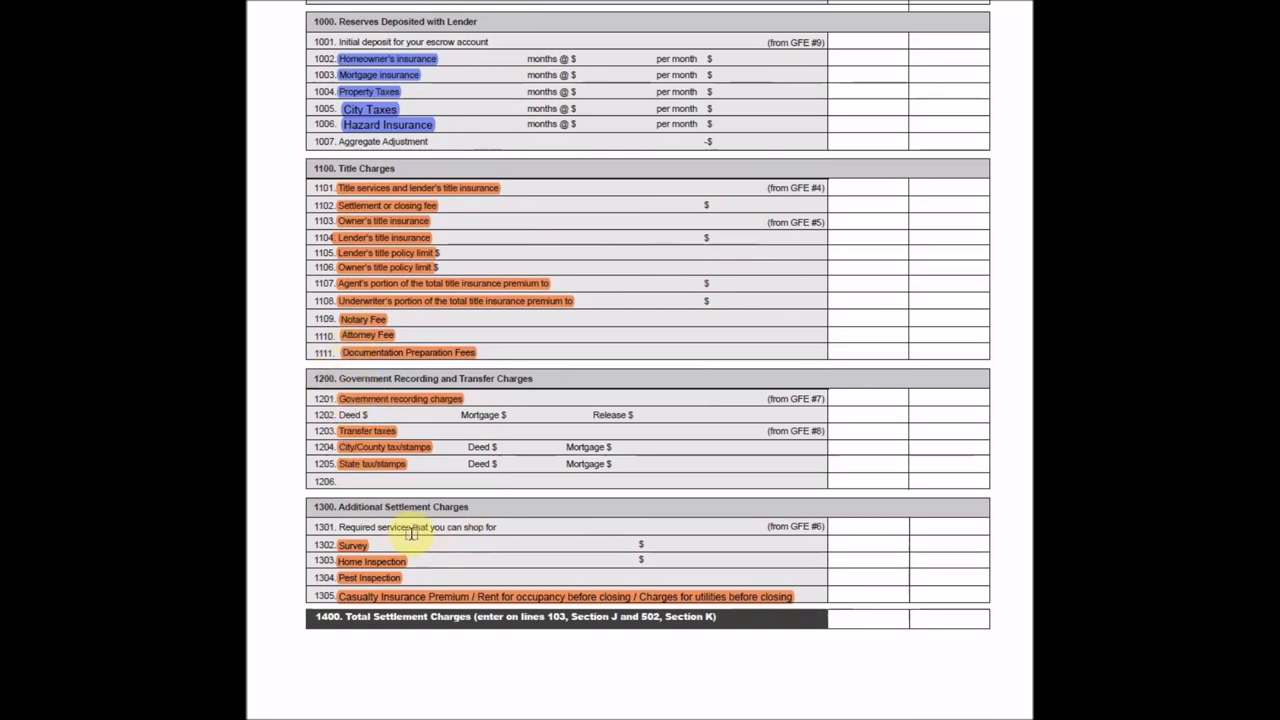
pyautogui.moveTo(556, 300)
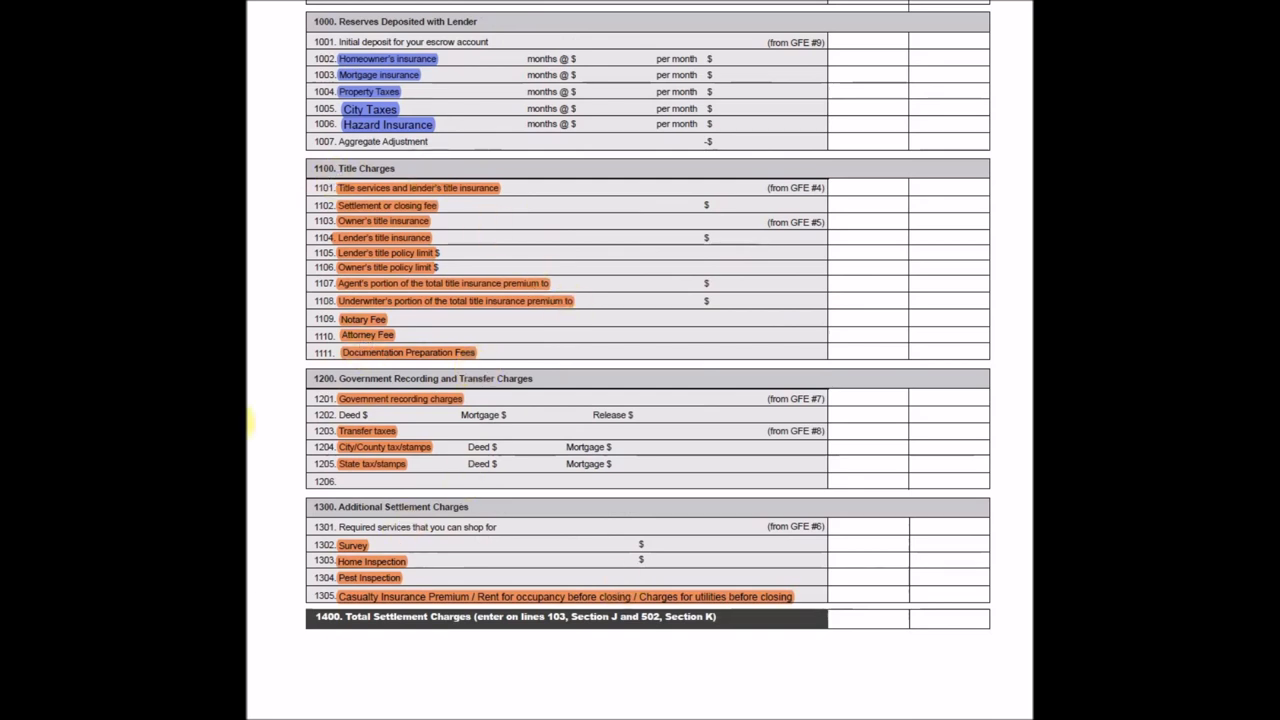
pyautogui.moveTo(504, 250)
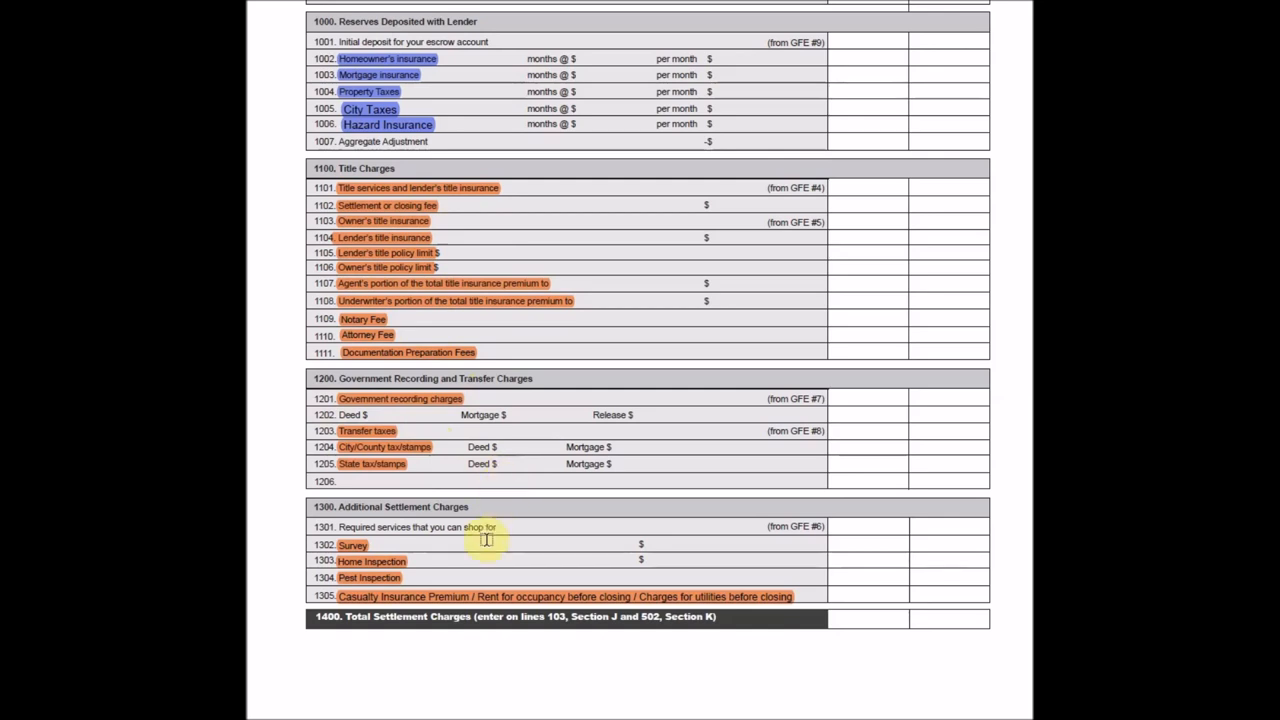
pyautogui.moveTo(400, 568)
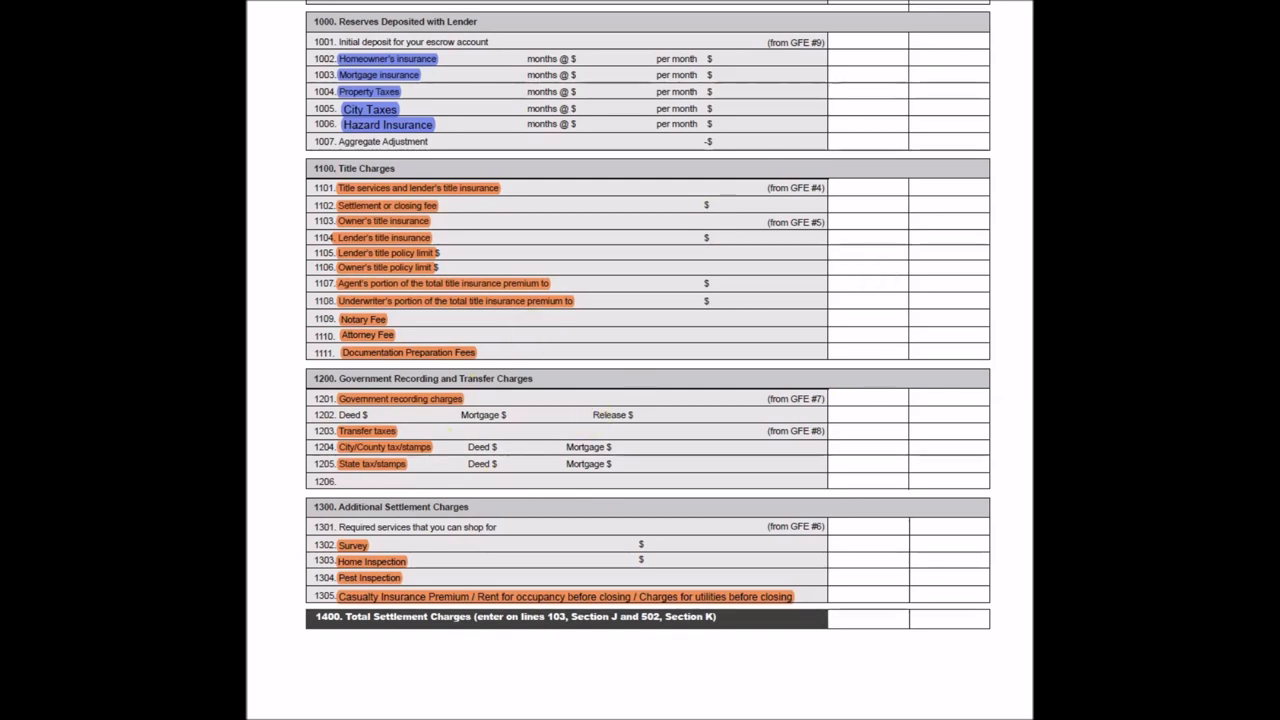
pyautogui.moveTo(504, 96)
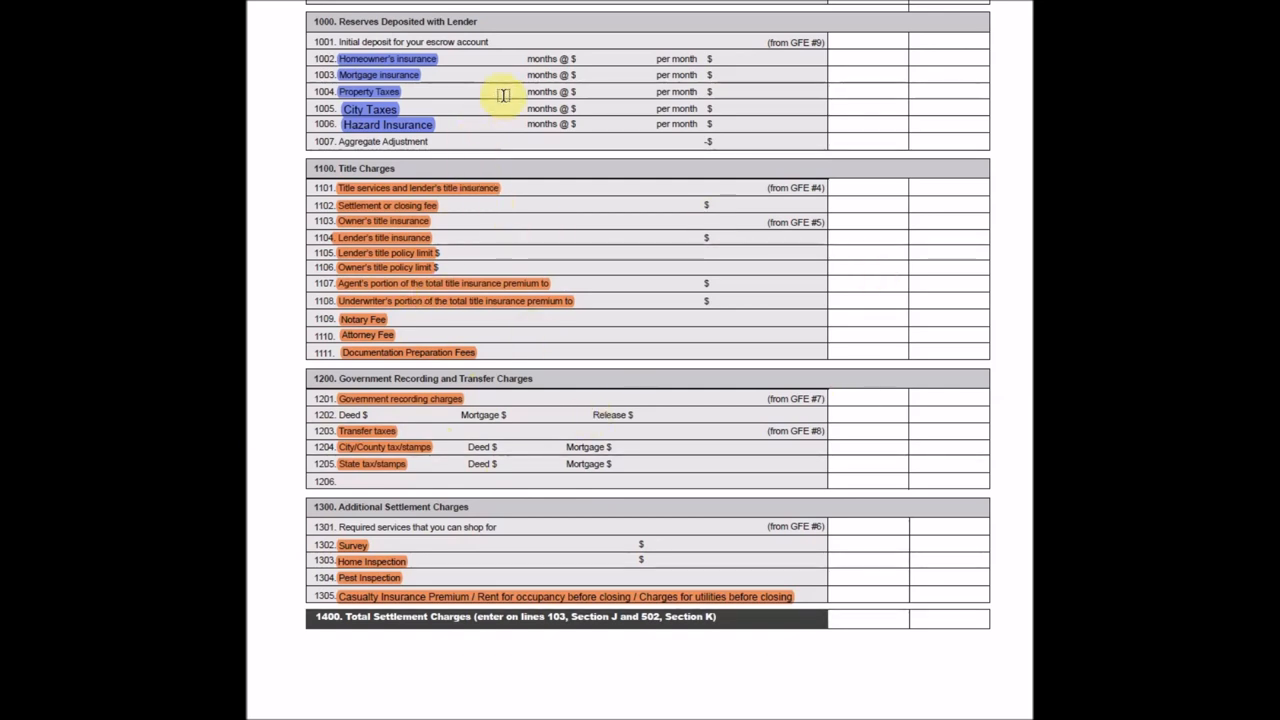